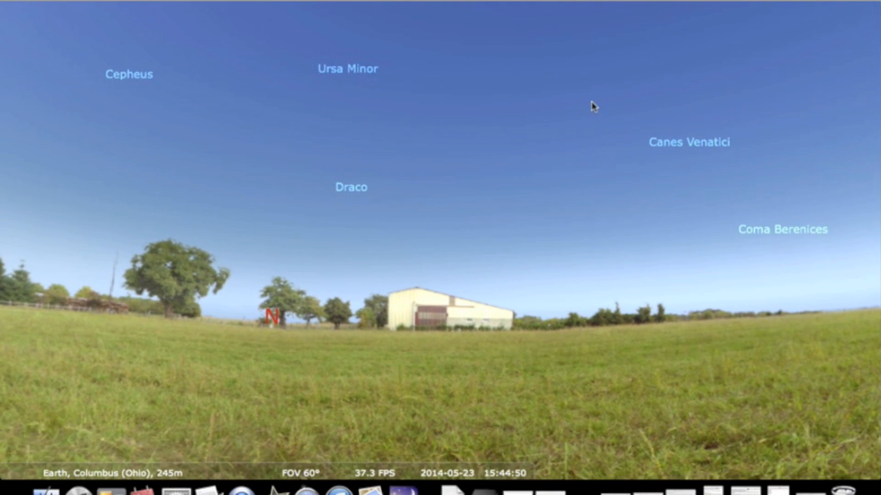
pyautogui.moveTo(267, 286)
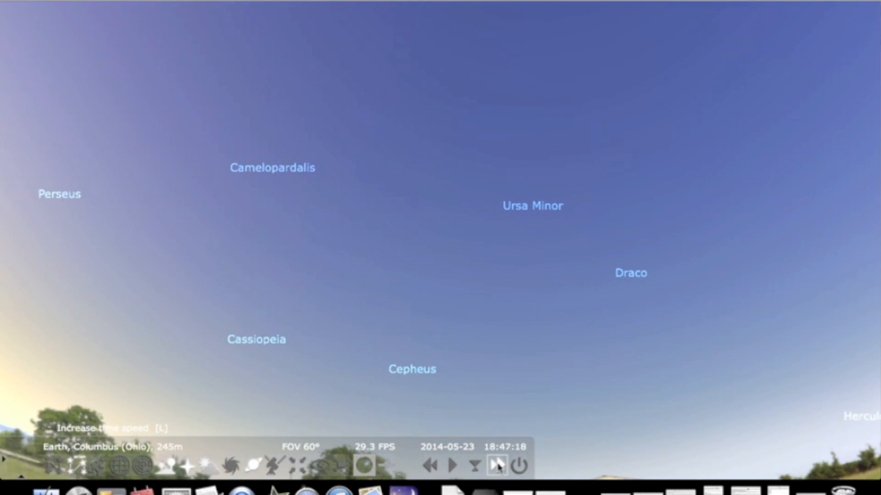
# Raise the time speed three more times so night falls by 23:13 on 2014-05-23.
pyautogui.click(453, 465)
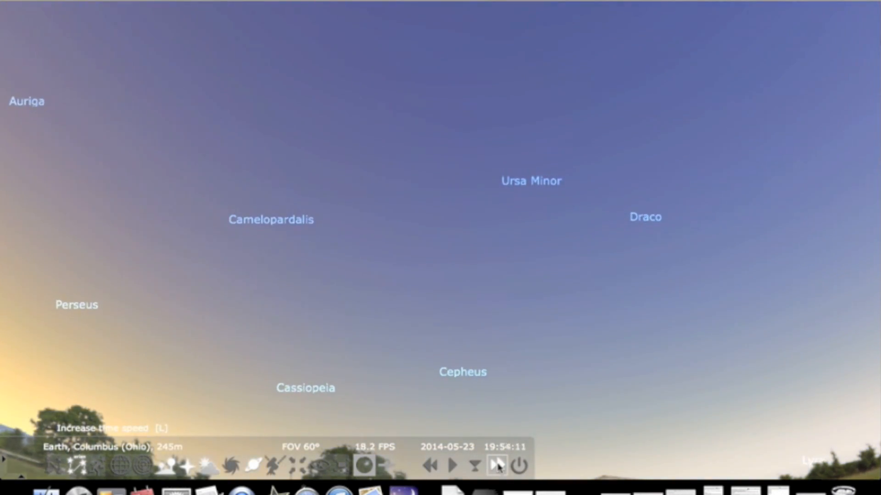
pyautogui.click(496, 465)
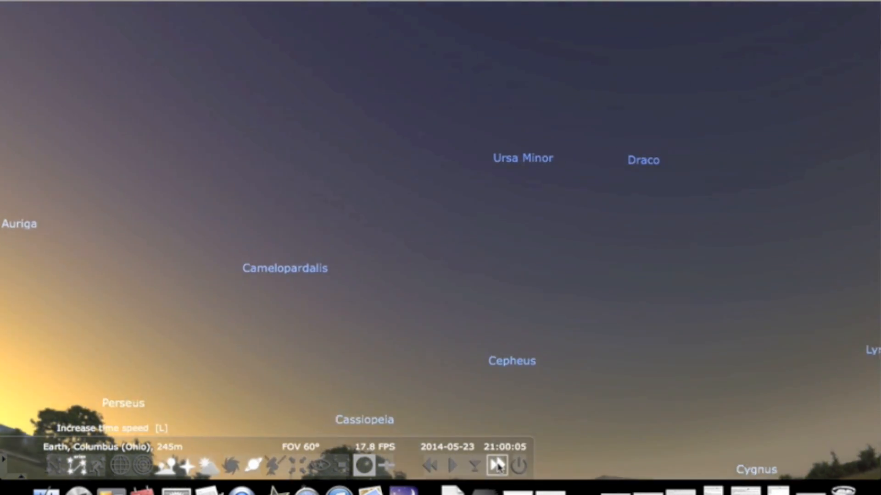
pyautogui.click(497, 466)
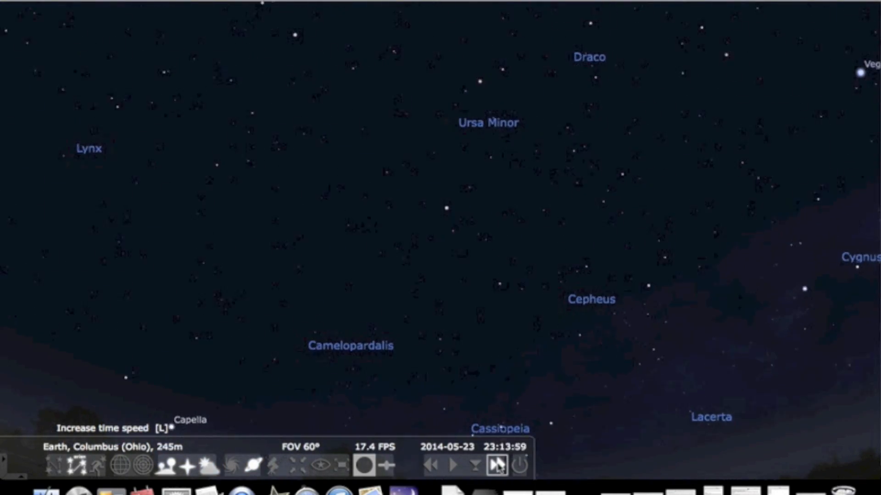
# Speed time through the night to 06:57 sunrise on 2014-05-24, then restore normal time rate.
pyautogui.click(495, 466)
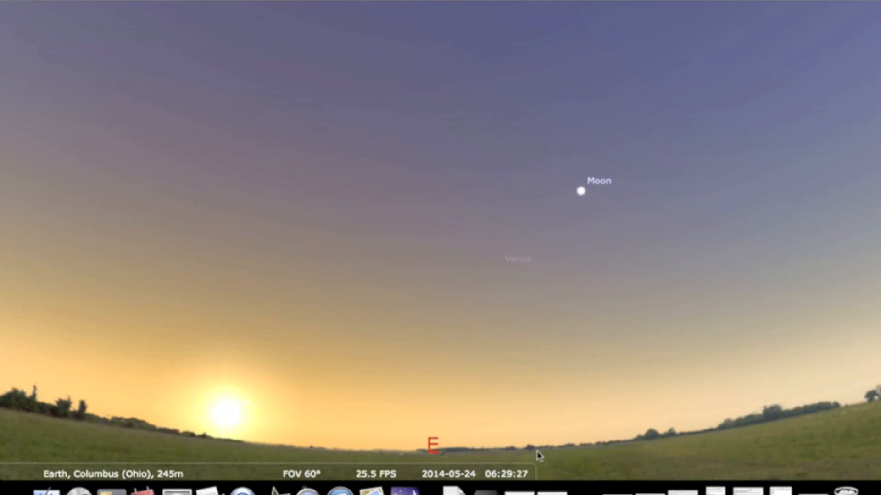
pyautogui.click(454, 467)
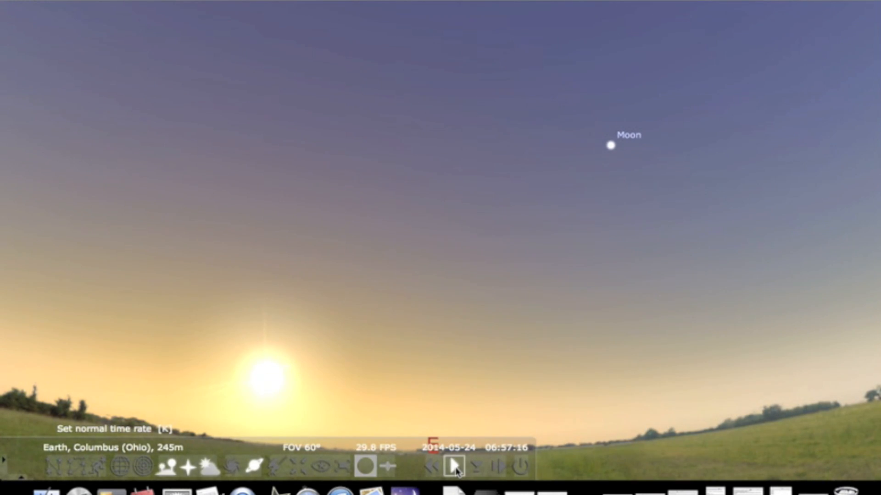